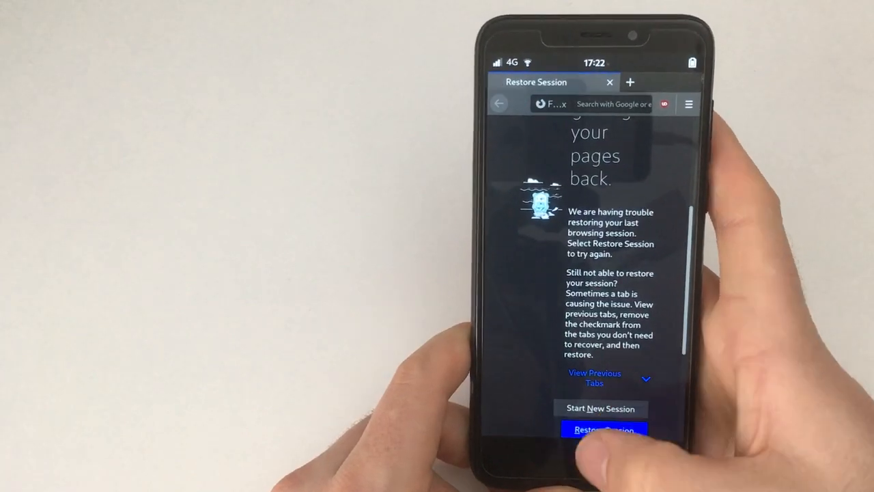
Step: Restore the previous browsing session so Firefox loads its welcome page
left_click(603, 429)
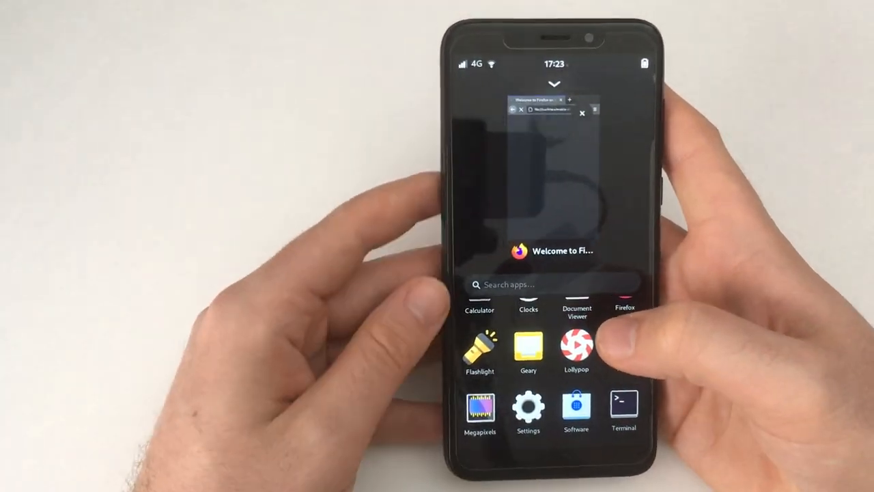
Step: Launch the Settings app from the Phosh app drawer
left_click(555, 251)
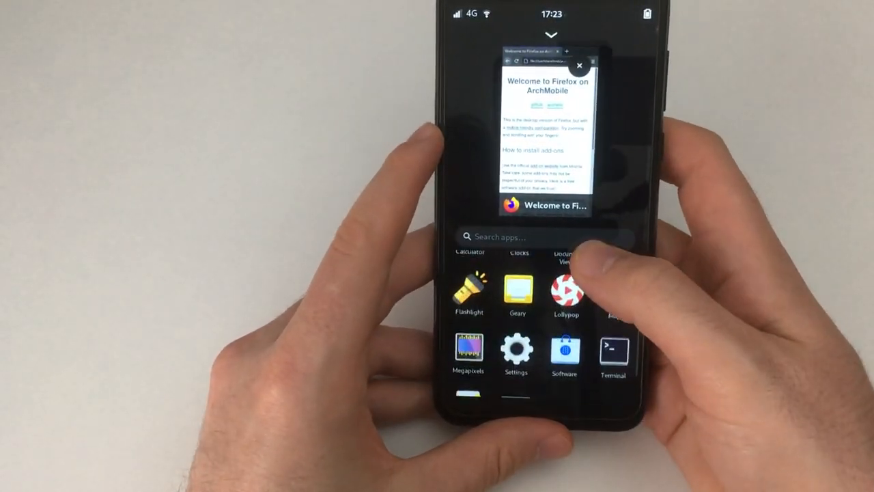
left_click(544, 205)
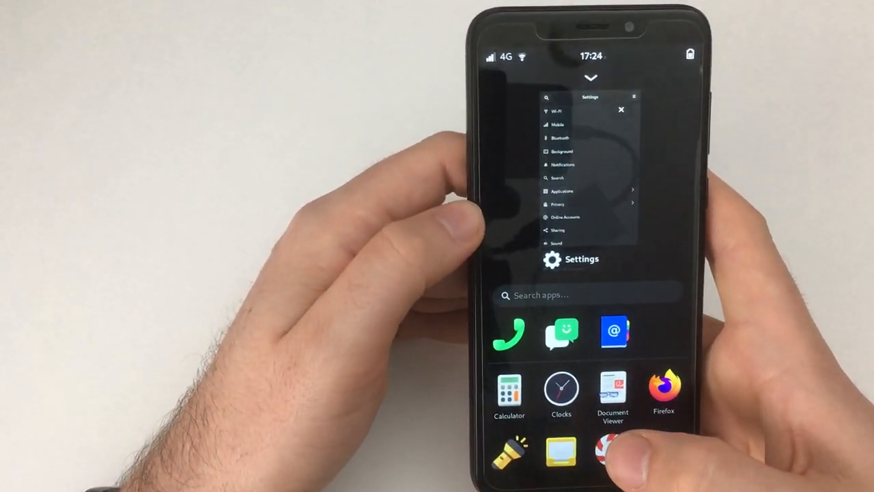
Step: Launch GNOME Software and browse the Explore page down through Recent Releases and Categories
left_click(571, 259)
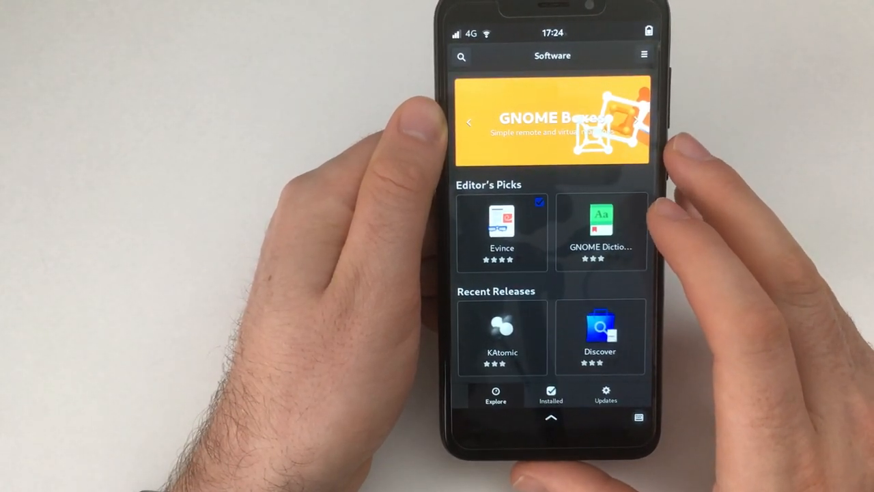
scroll("down", 3)
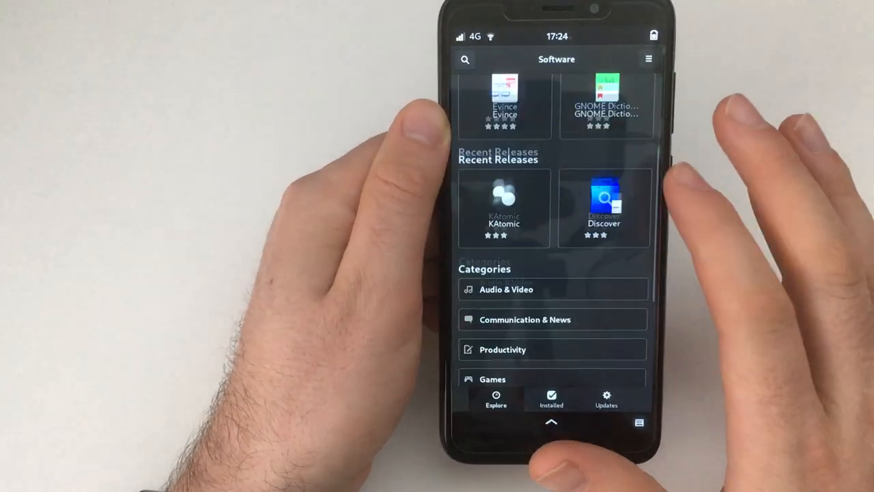
scroll("down", 3)
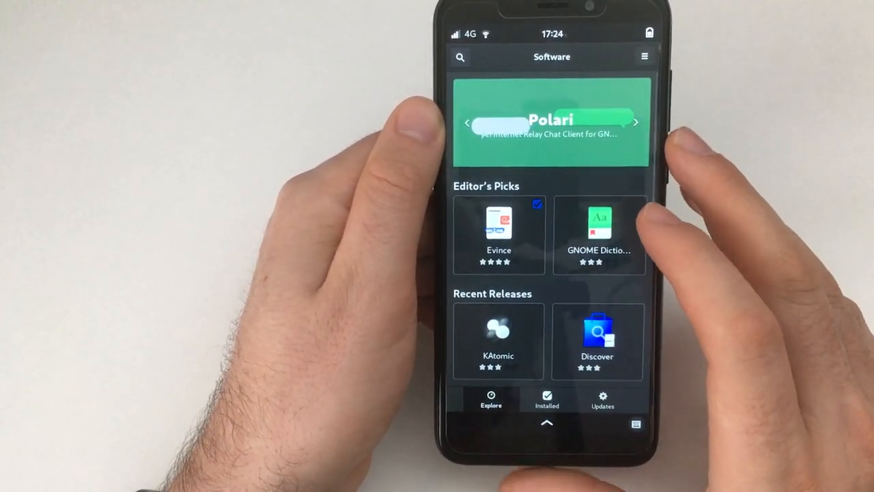
scroll("down", 3)
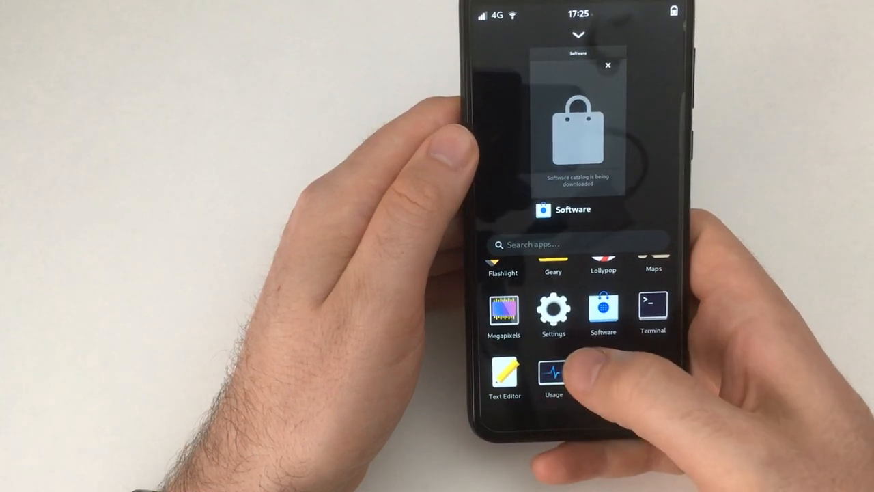
Step: Install GNOME Dictionary from its Editor's Picks page in GNOME Software
left_click(604, 317)
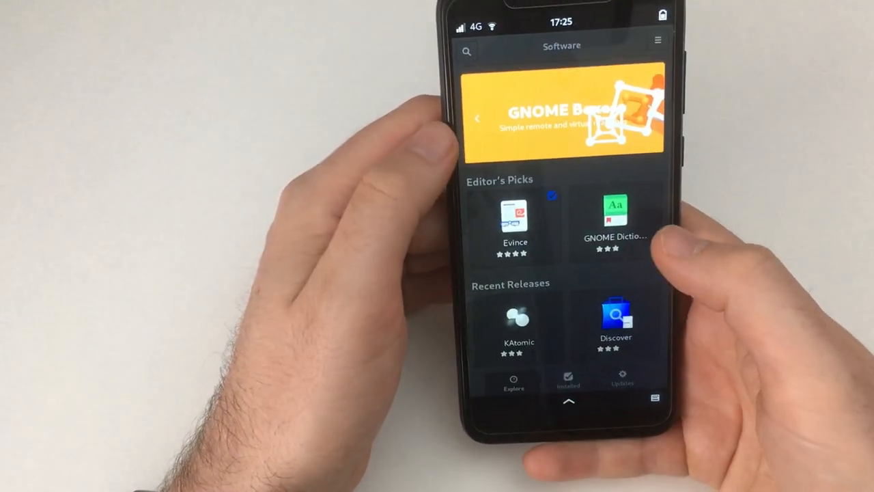
left_click(615, 215)
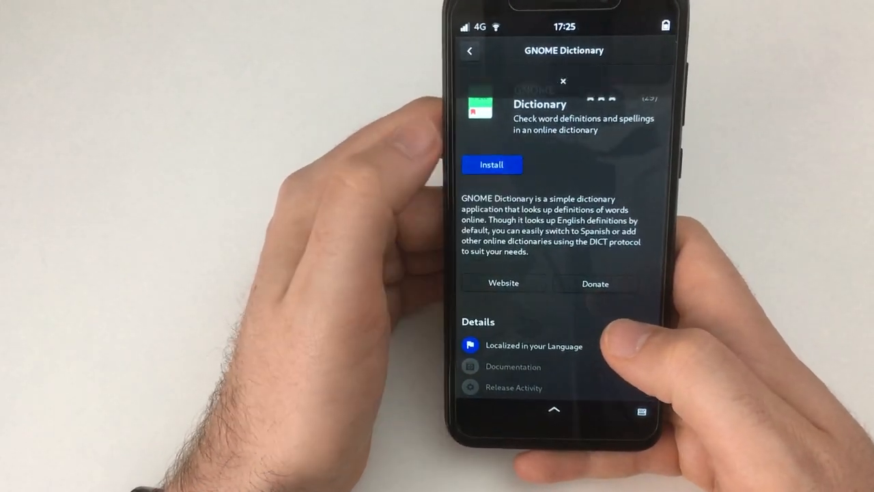
left_click(491, 164)
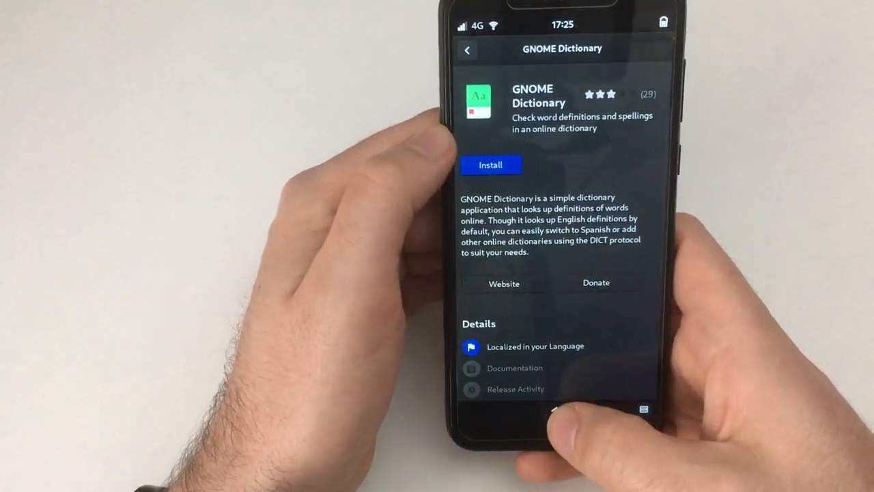
left_click(491, 164)
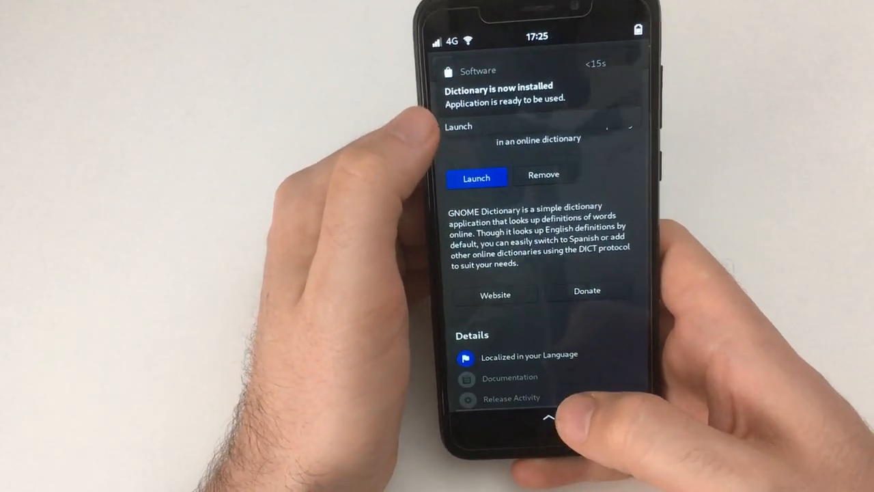
scroll("down", 3)
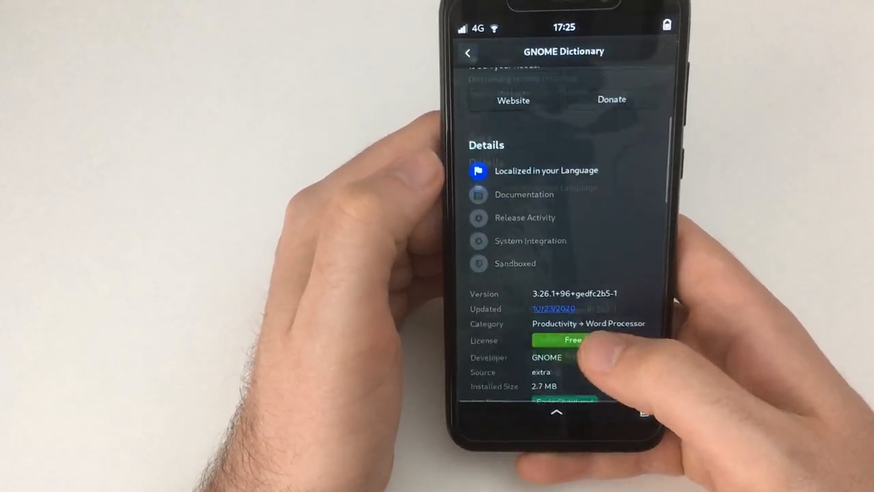
scroll("down", 3)
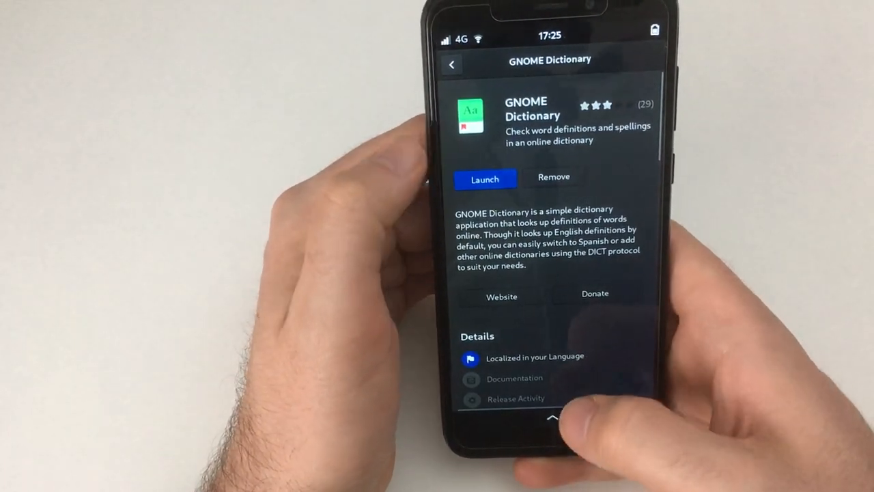
Step: Launch GNOME Dictionary and search for the word 'test' to show its definitions
left_click(485, 179)
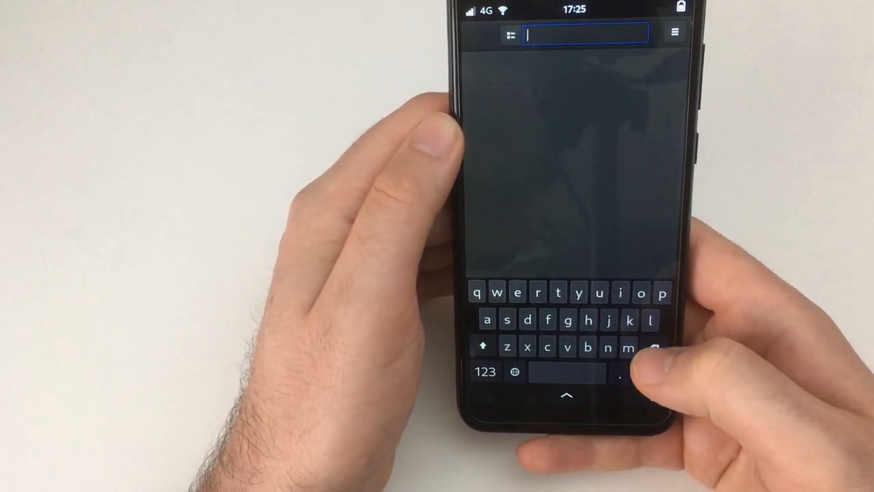
type("i")
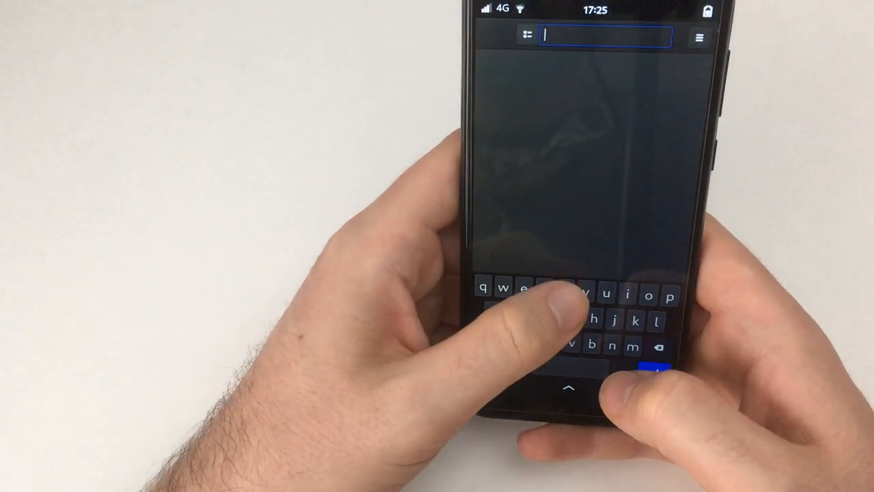
type("test")
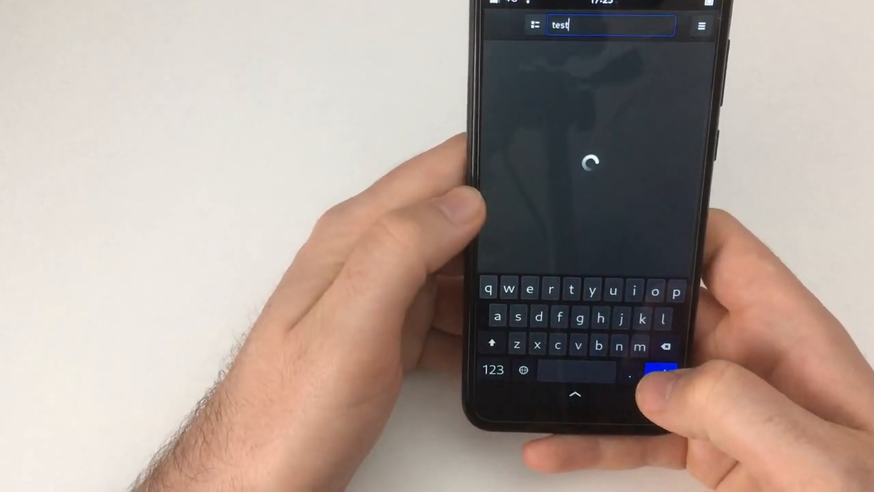
left_click(661, 369)
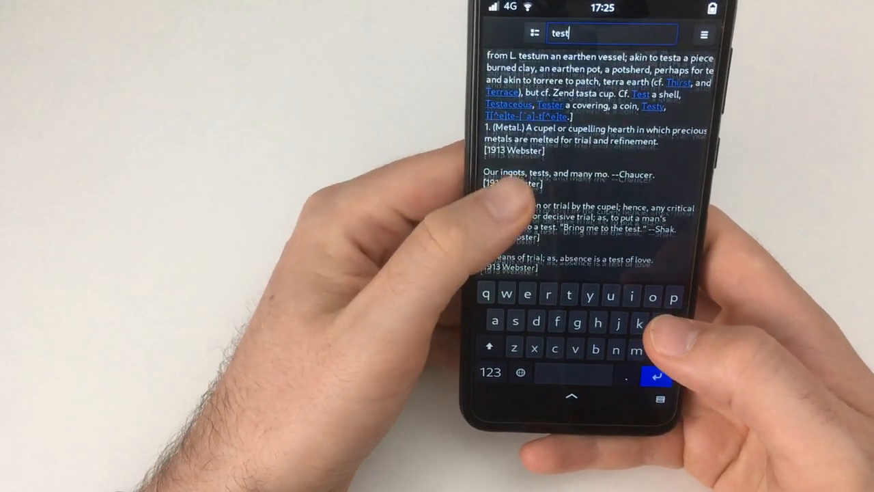
scroll("down", 3)
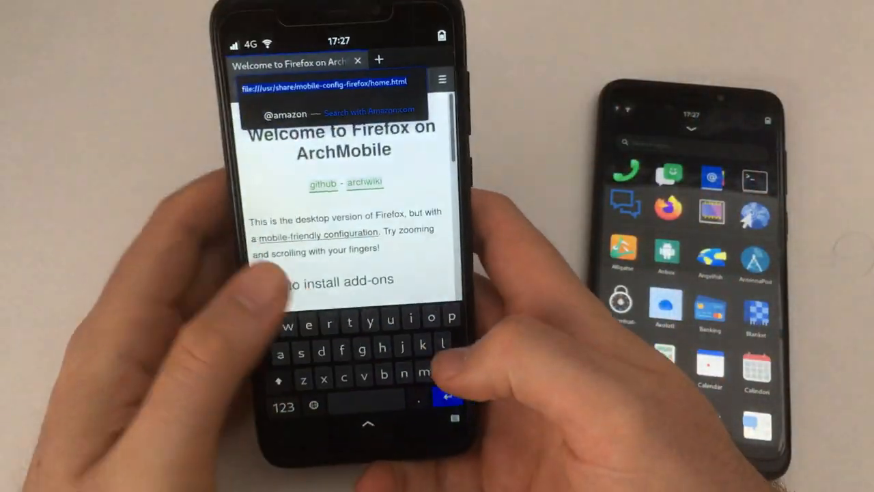
Step: Load linmob.net and scroll through the LinBits posts toward the LINMOBapps list
type("kicker.de/")
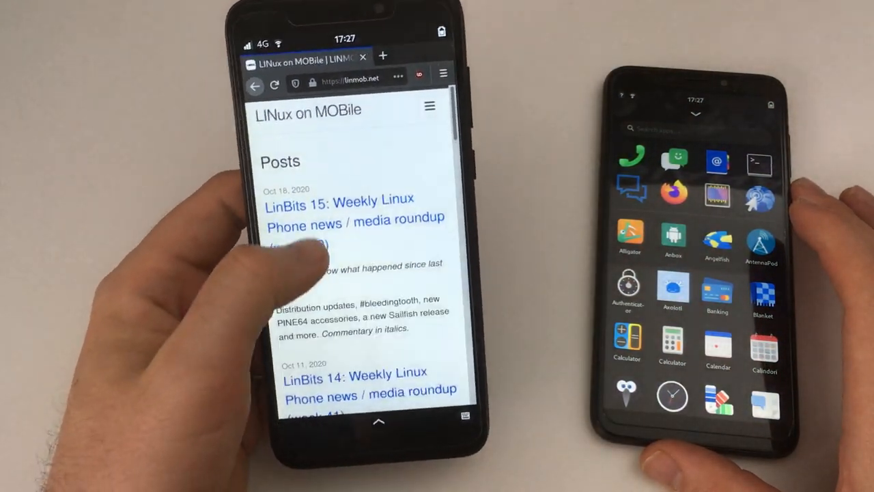
scroll("down", 3)
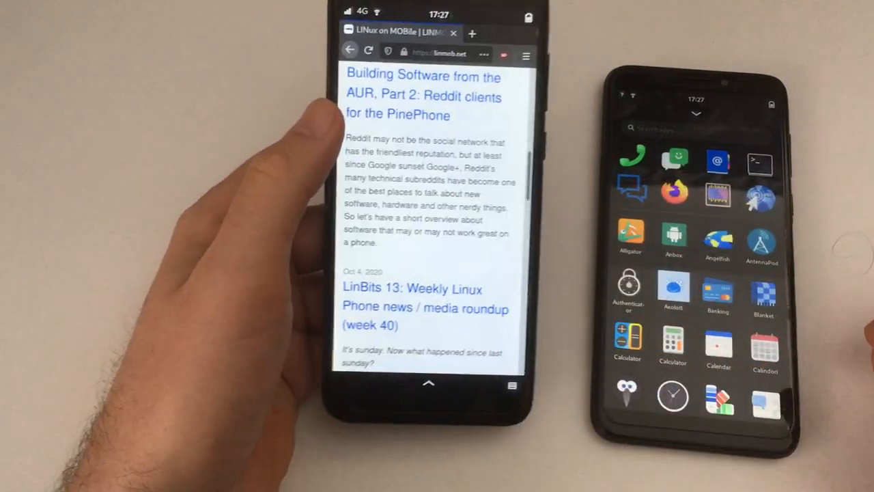
scroll("down", 3)
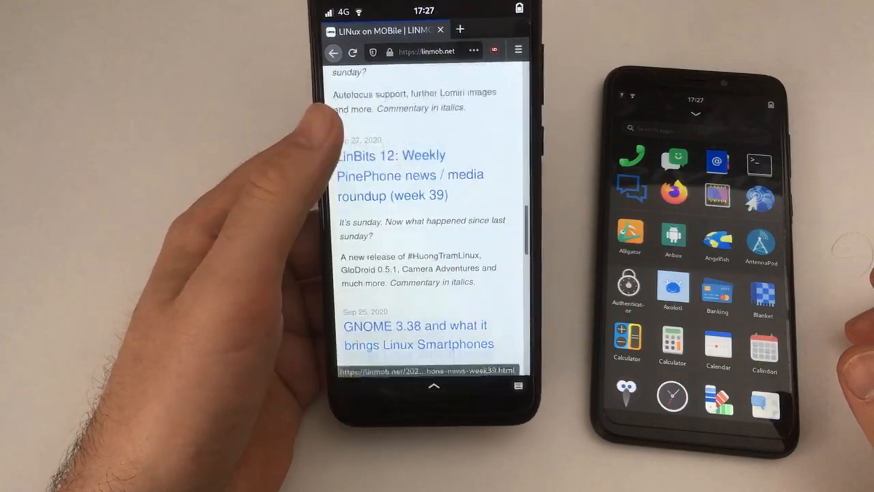
scroll("down", 3)
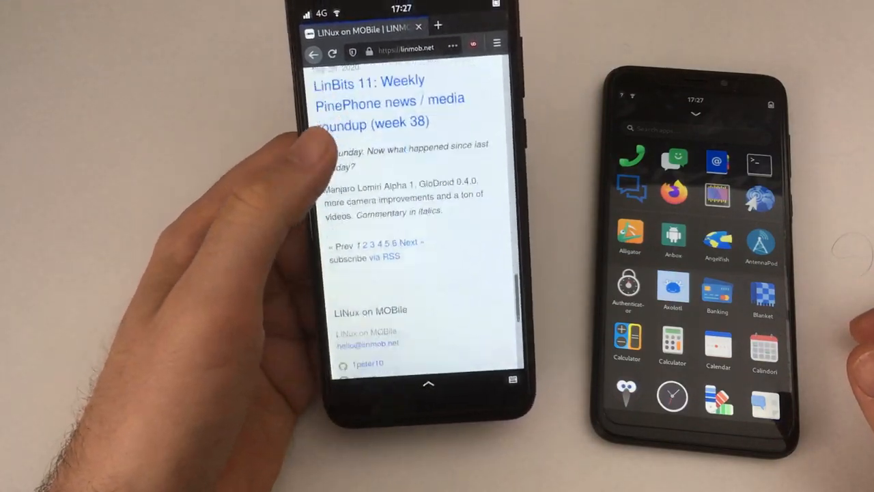
scroll("down", 3)
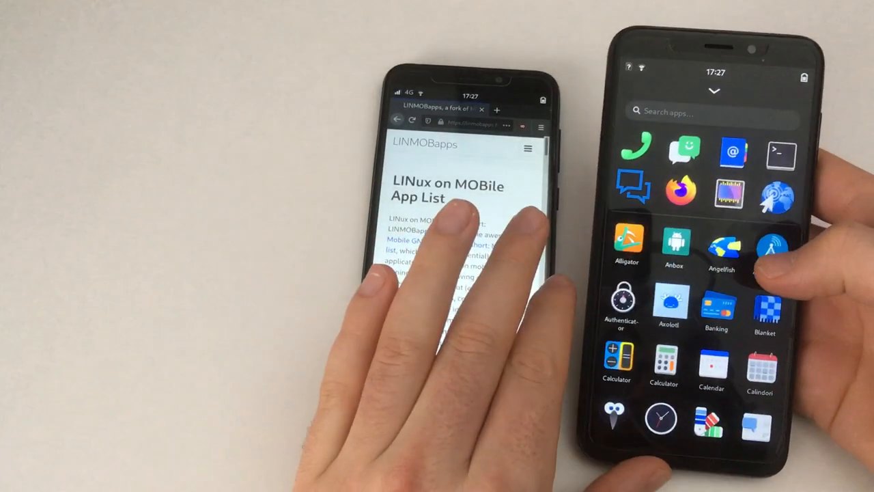
Step: Scroll through the whole Phosh app grid until the Liri apps appear
scroll("down", 3)
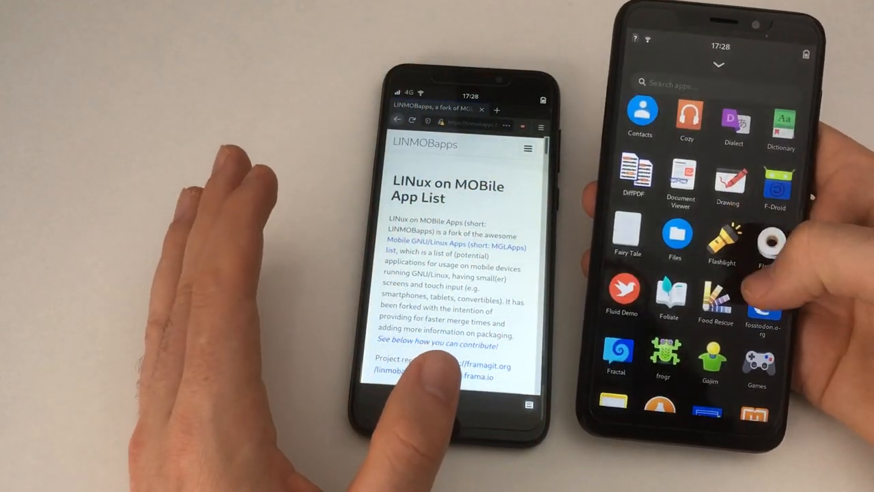
scroll("down", 3)
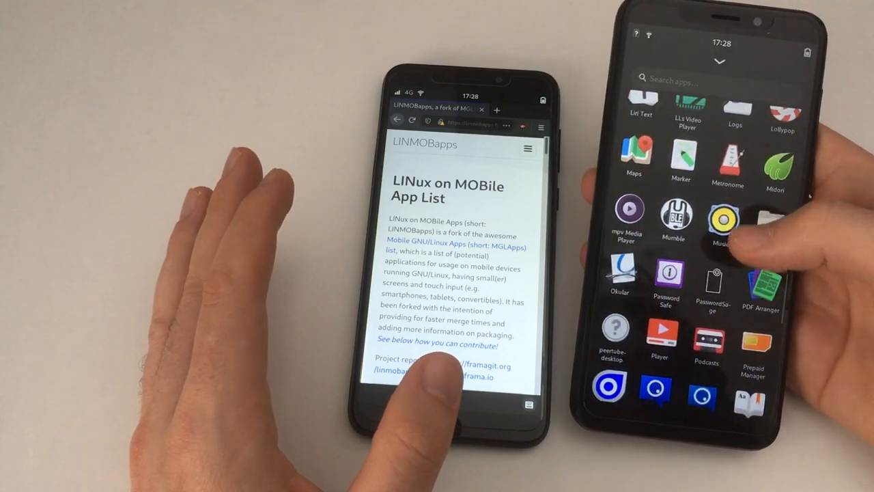
scroll("down", 3)
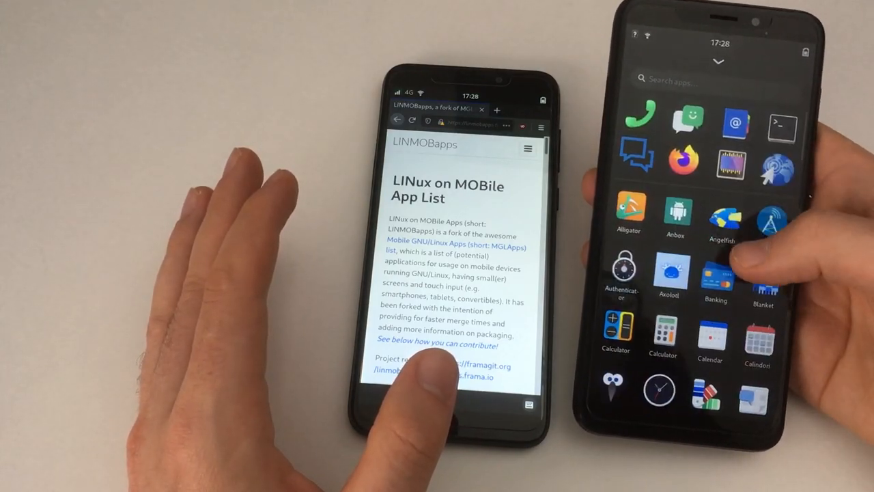
scroll("down", 3)
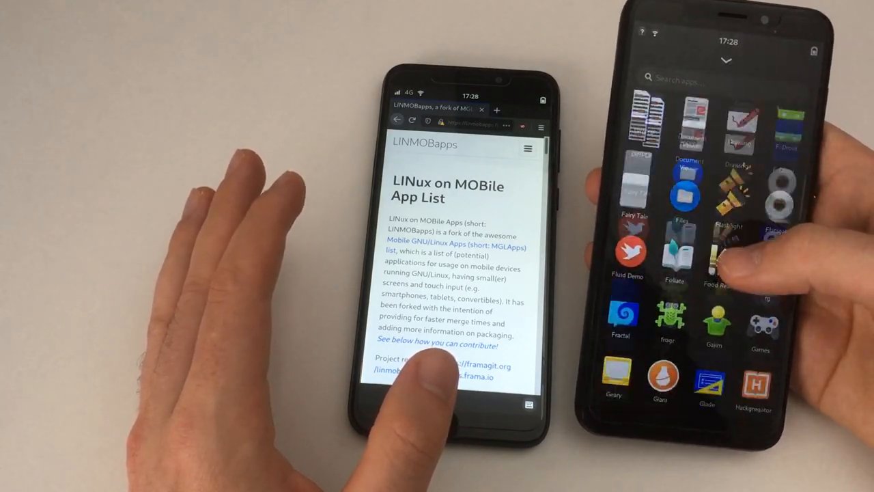
scroll("down", 3)
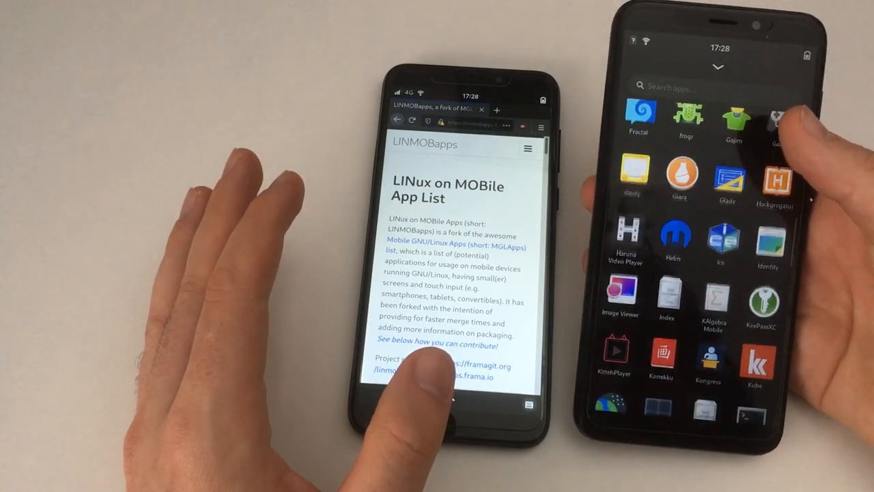
scroll("down", 3)
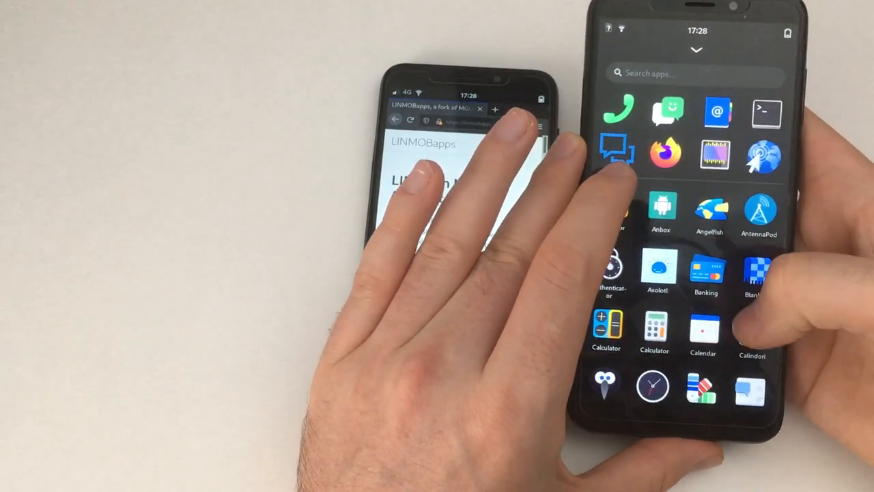
scroll("down", 3)
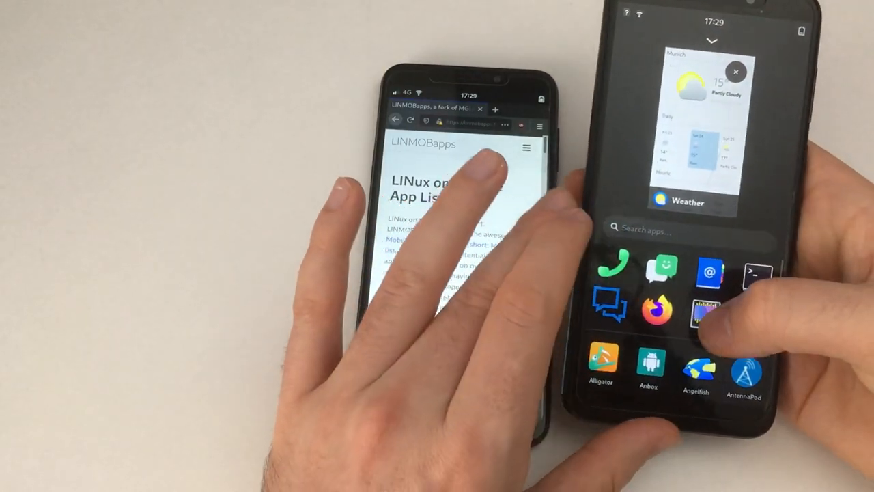
scroll("down", 3)
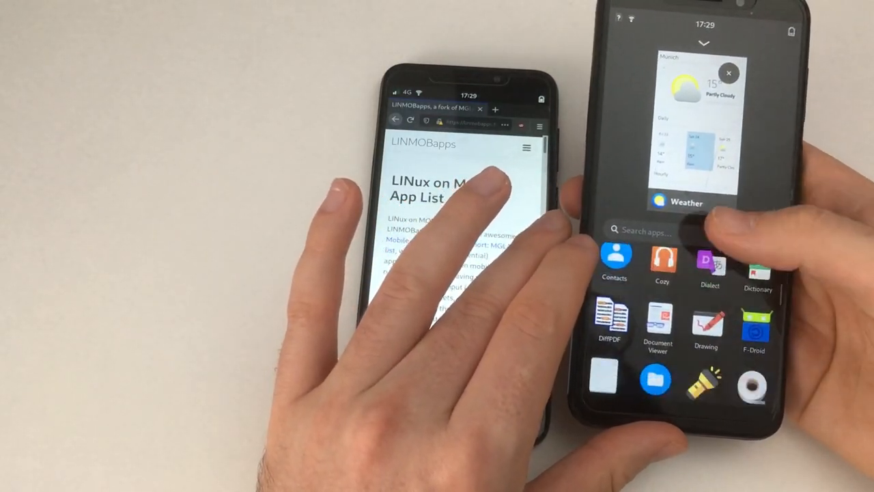
scroll("down", 3)
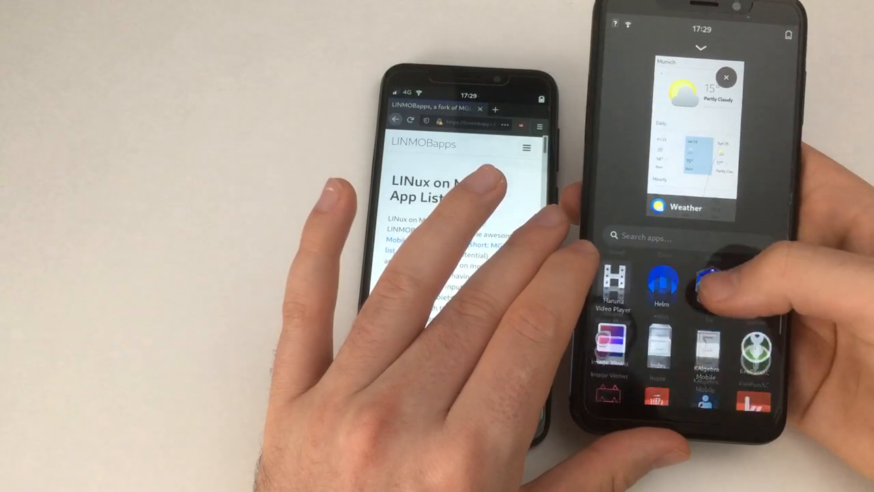
scroll("down", 3)
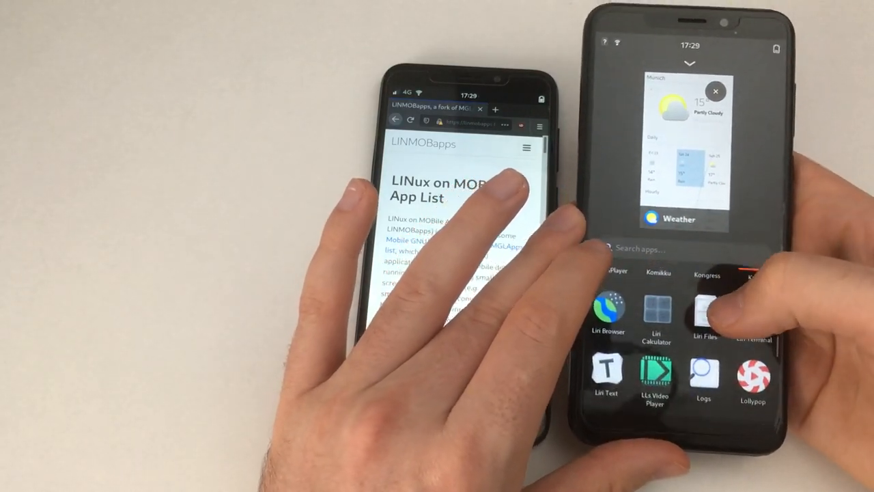
scroll("down", 3)
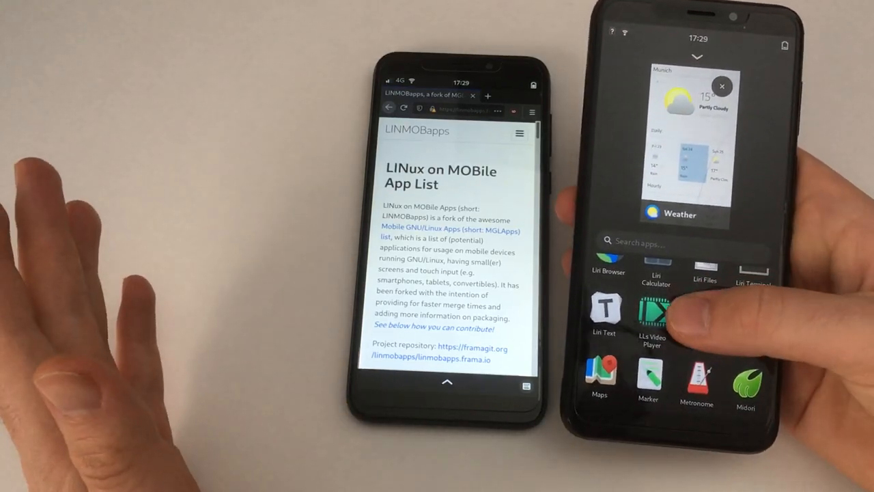
scroll("down", 3)
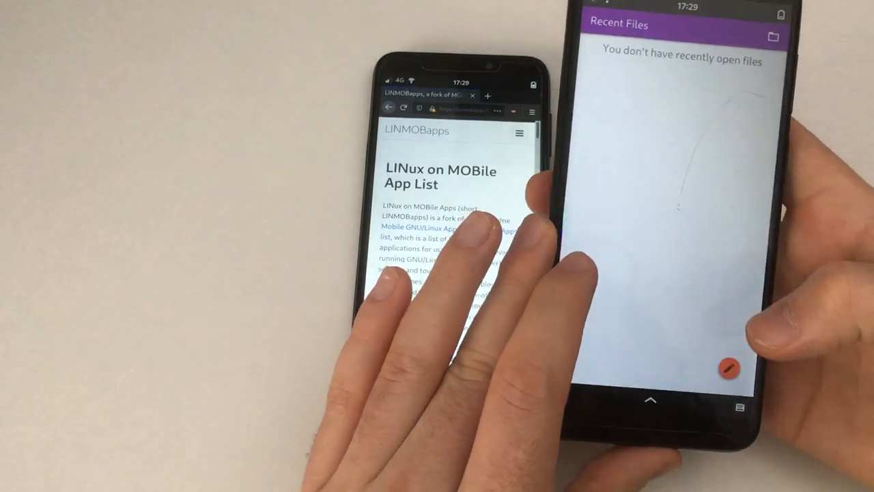
Step: Launch Liri Text, showing its empty Recent Files screen
left_click(731, 369)
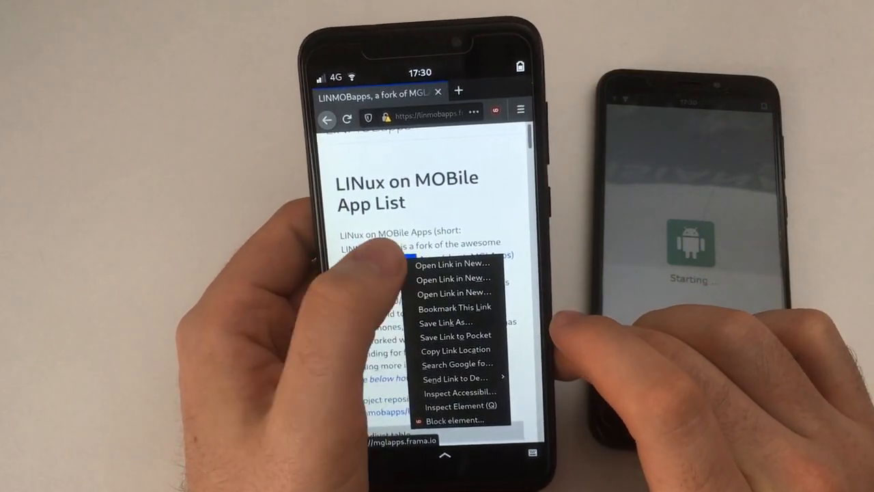
Step: Open the MGLApps link from the LINMOBapps page in a new tab
left_click(453, 264)
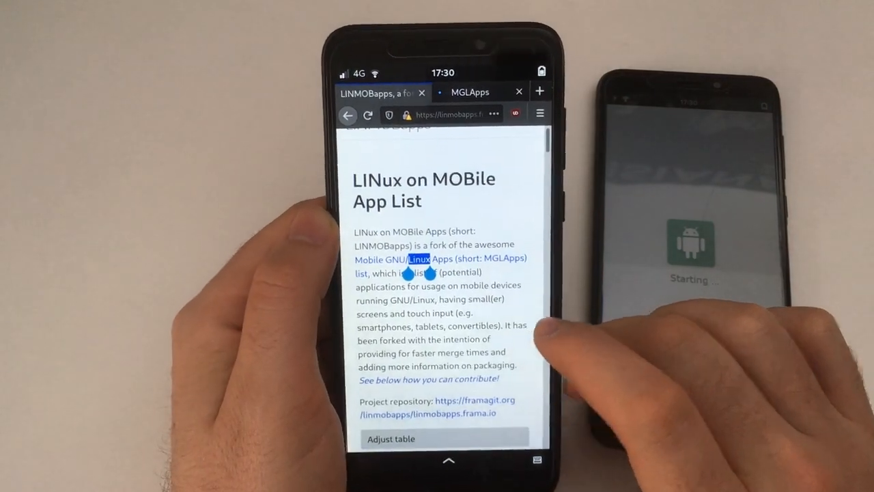
Step: Switch to the MGLApps tab and scroll its 162-entry app table to the Compatible frameworks section
left_click(469, 92)
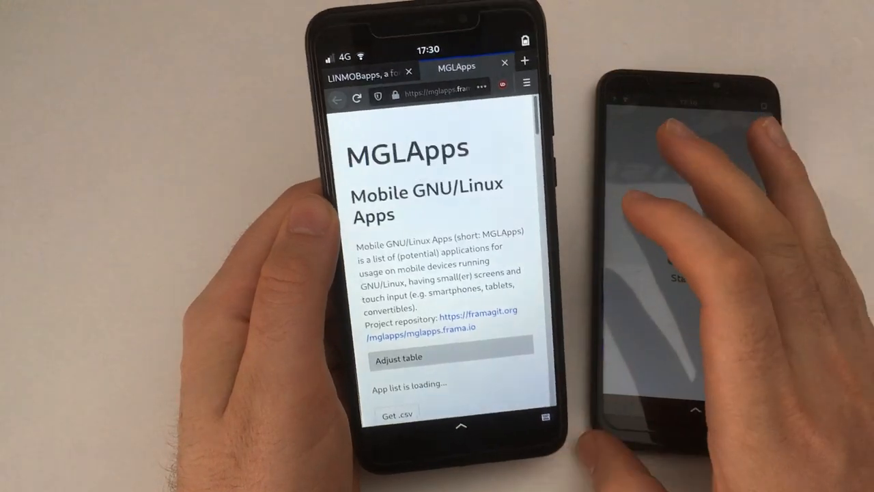
scroll("down", 3)
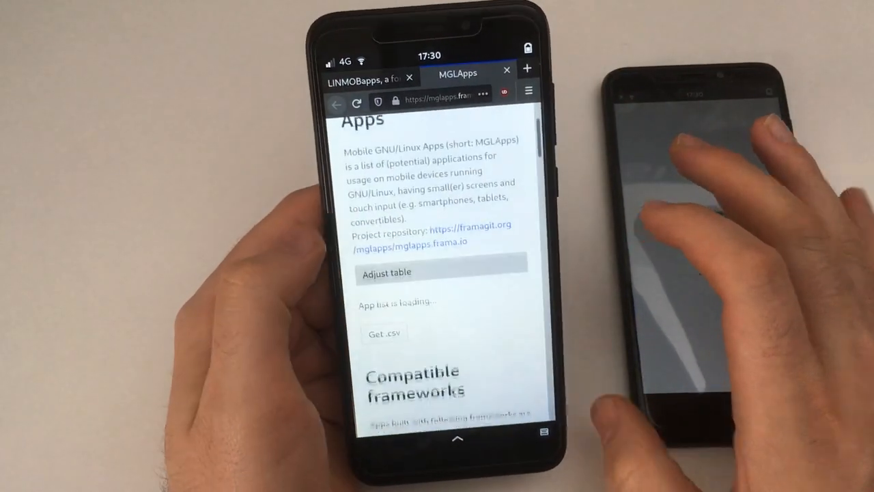
scroll("down", 3)
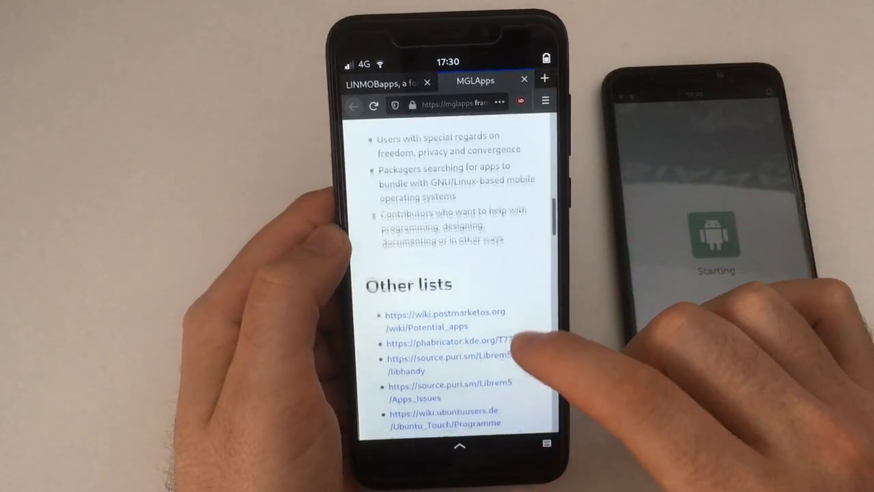
scroll("down", 3)
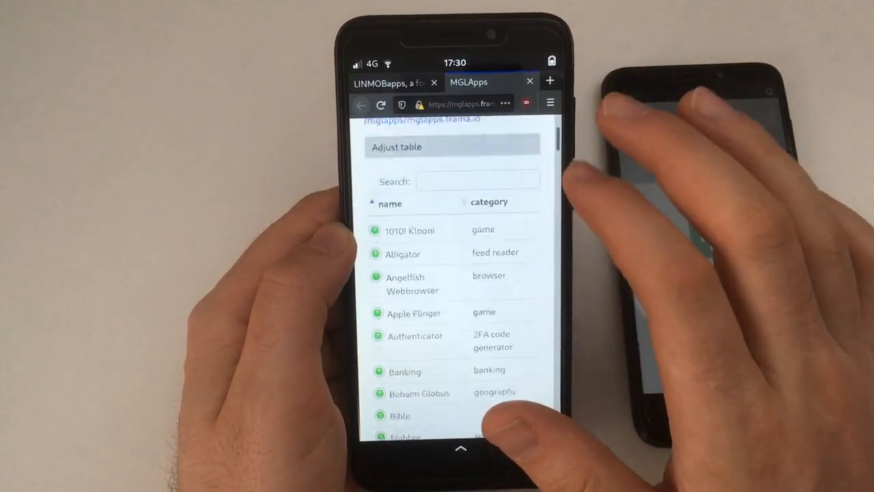
scroll("down", 3)
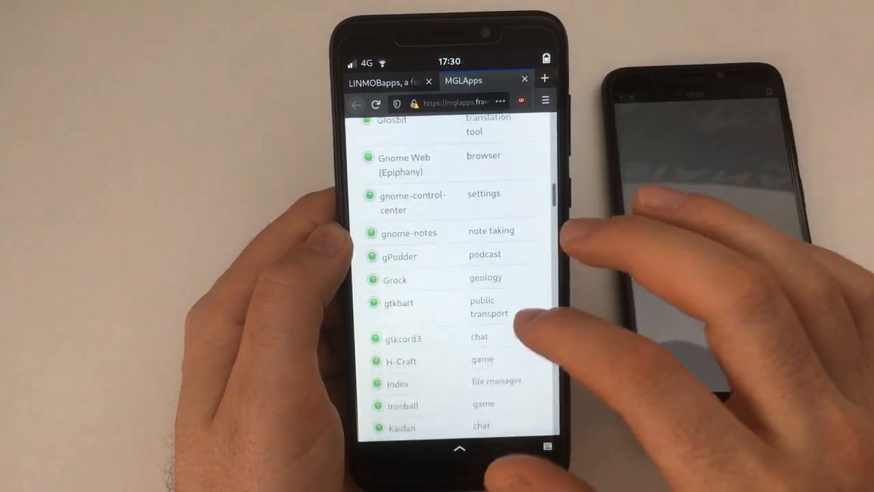
scroll("down", 3)
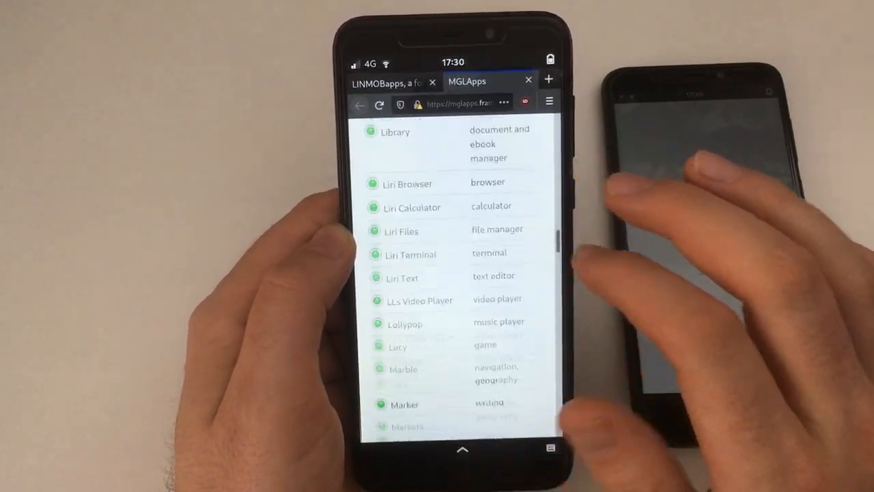
scroll("down", 3)
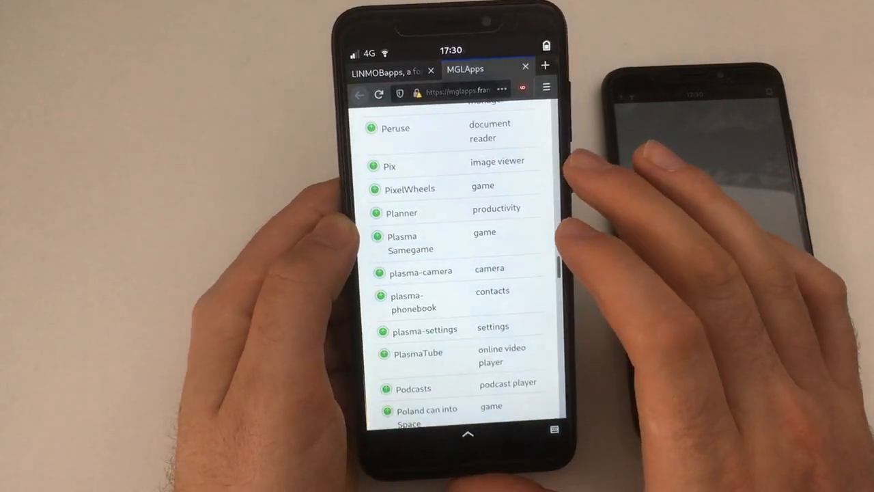
scroll("down", 3)
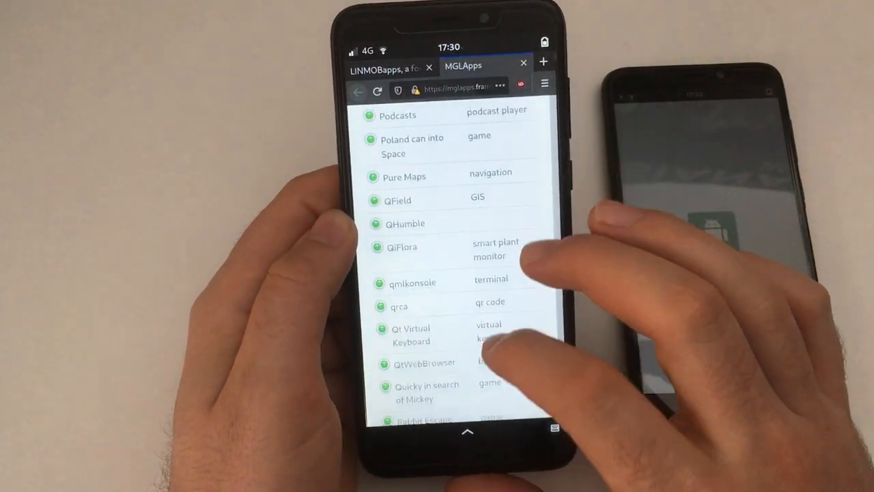
scroll("down", 3)
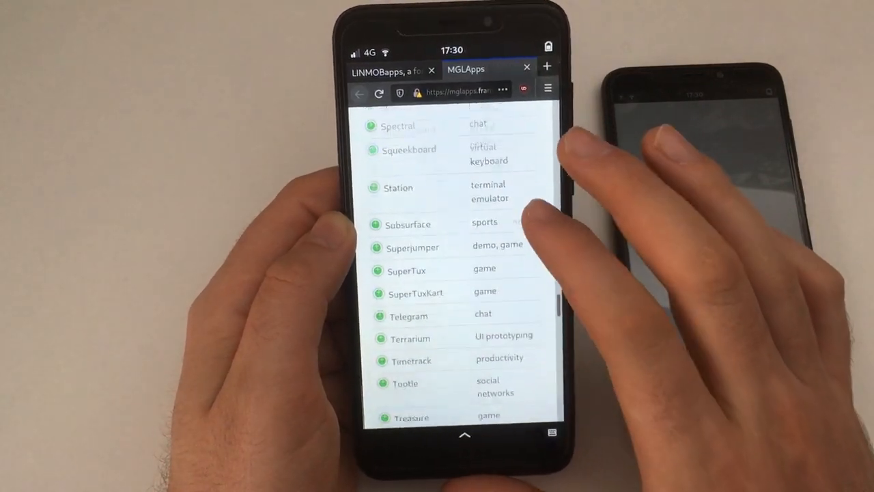
scroll("down", 3)
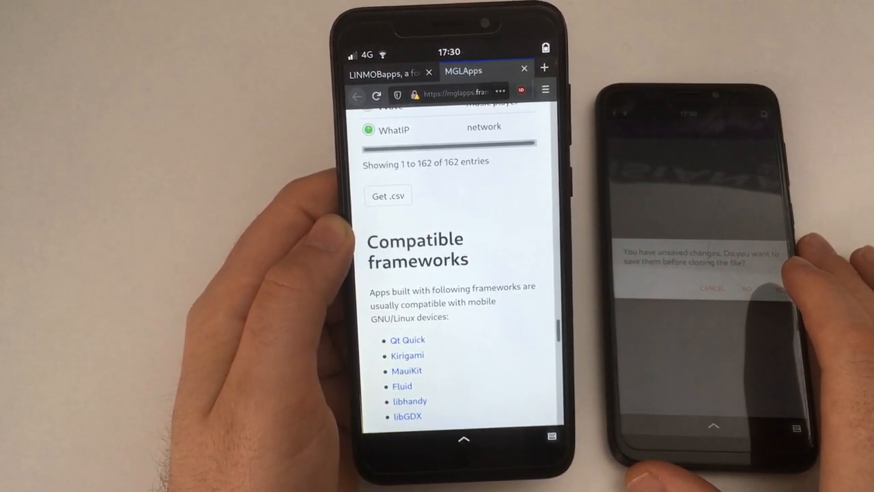
left_click(746, 287)
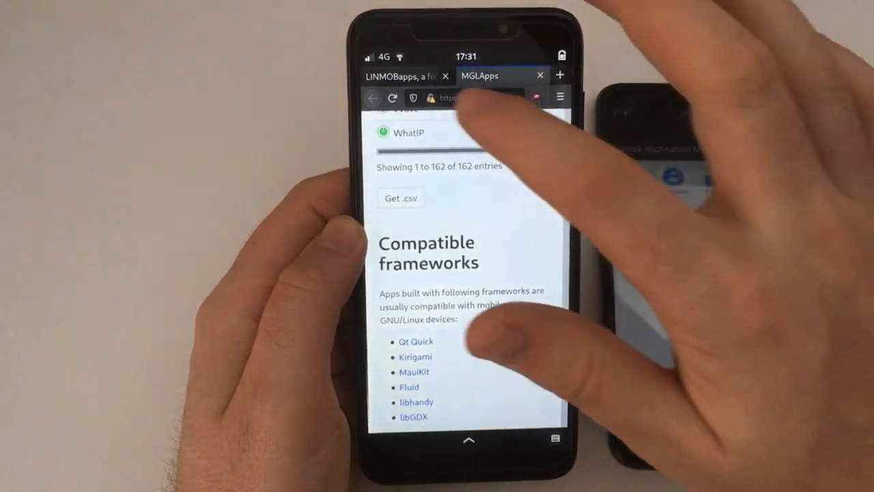
Step: Scroll the LINMOBapps app table to its last entries like Wave and the compatible frameworks section
scroll("down", 3)
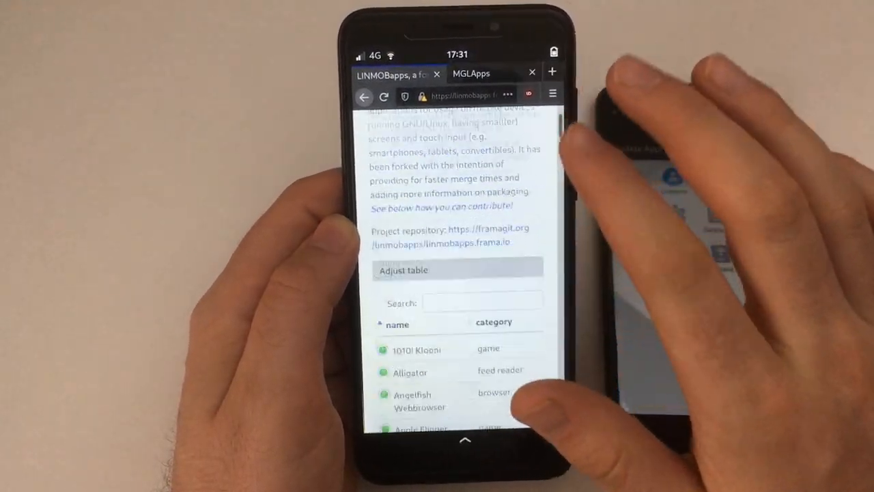
scroll("down", 3)
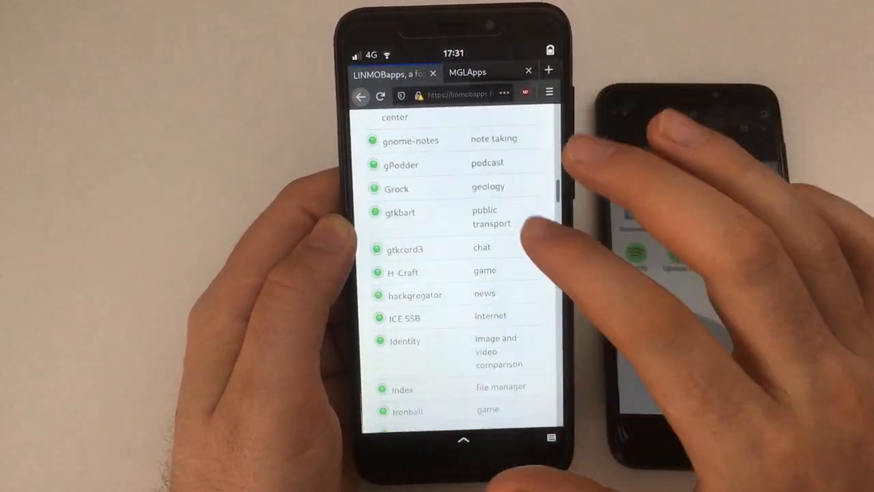
scroll("down", 3)
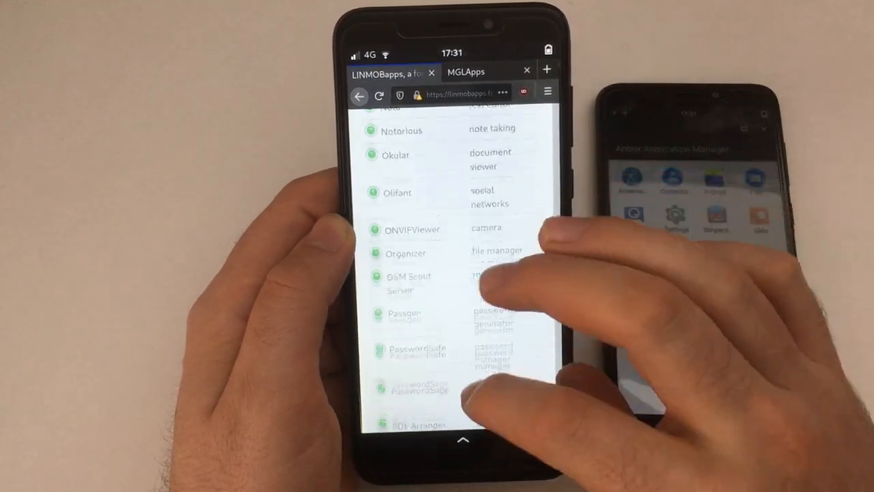
scroll("down", 3)
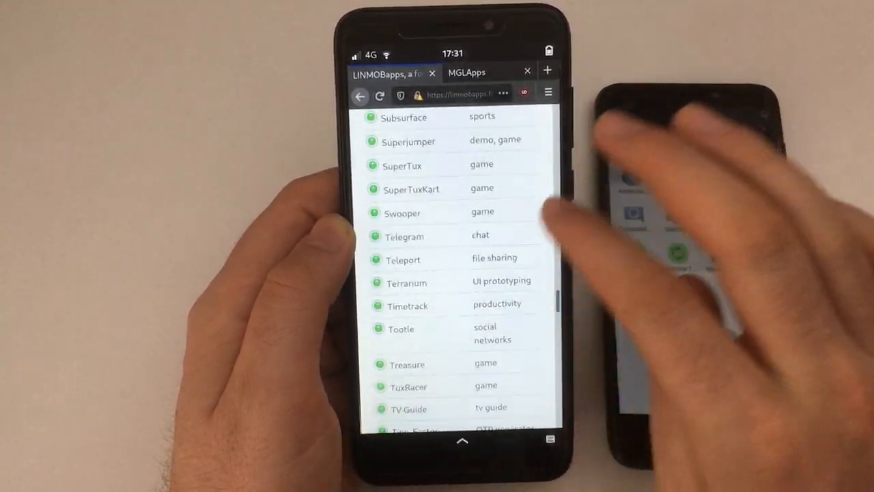
scroll("down", 3)
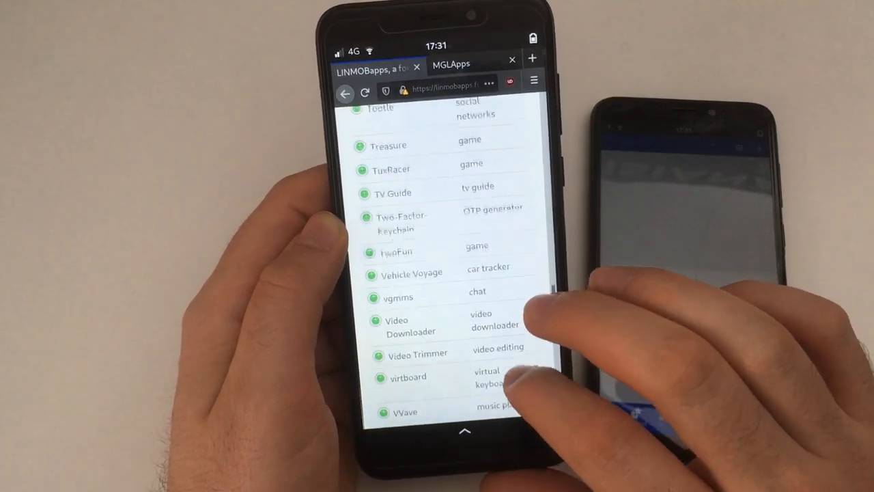
scroll("down", 3)
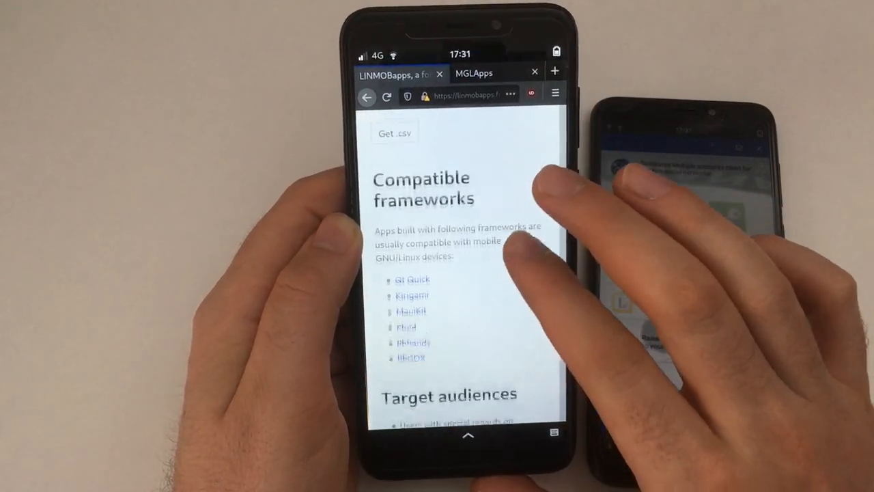
Step: Scroll past the frameworks lists to Contribute and follow the 'check tasks' link to tasks.md
scroll("down", 3)
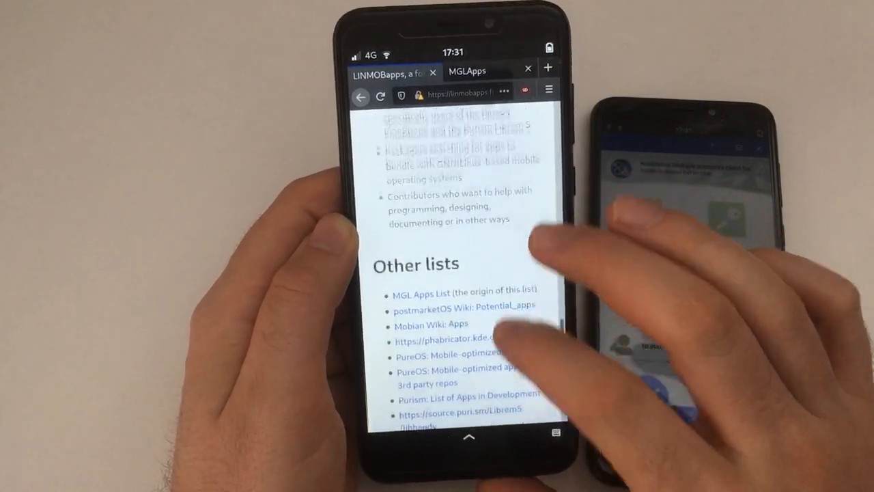
scroll("down", 3)
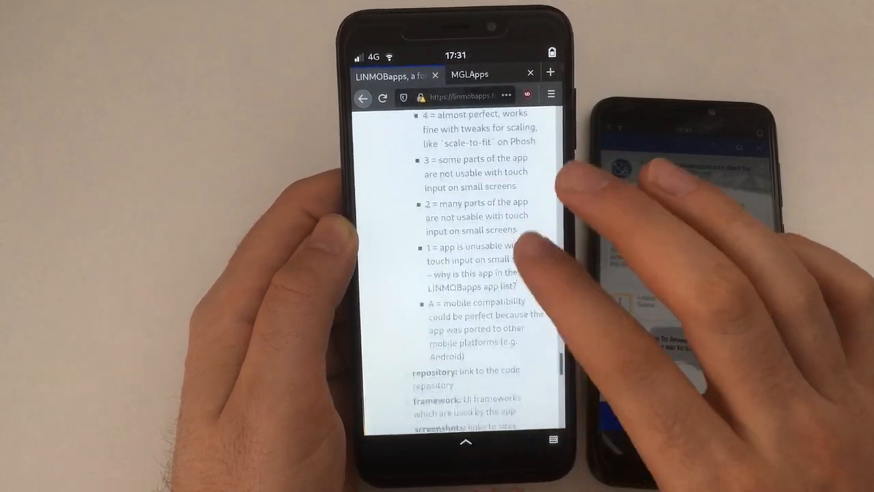
scroll("down", 3)
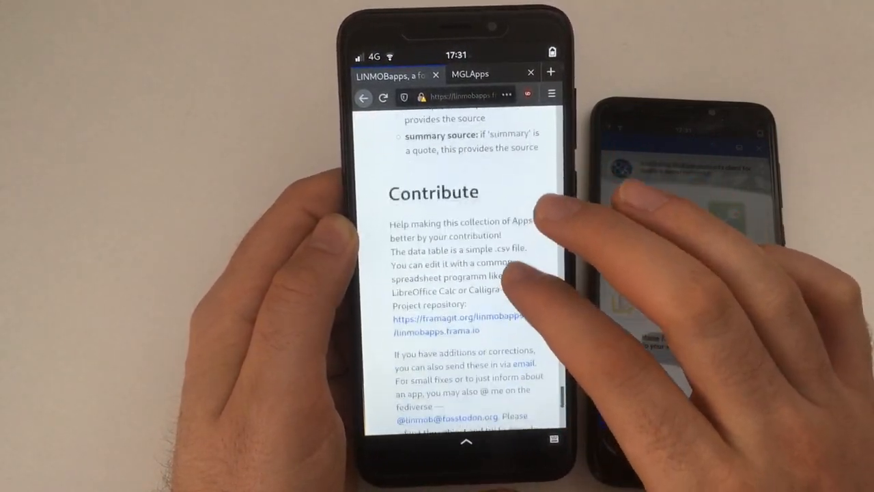
scroll("down", 3)
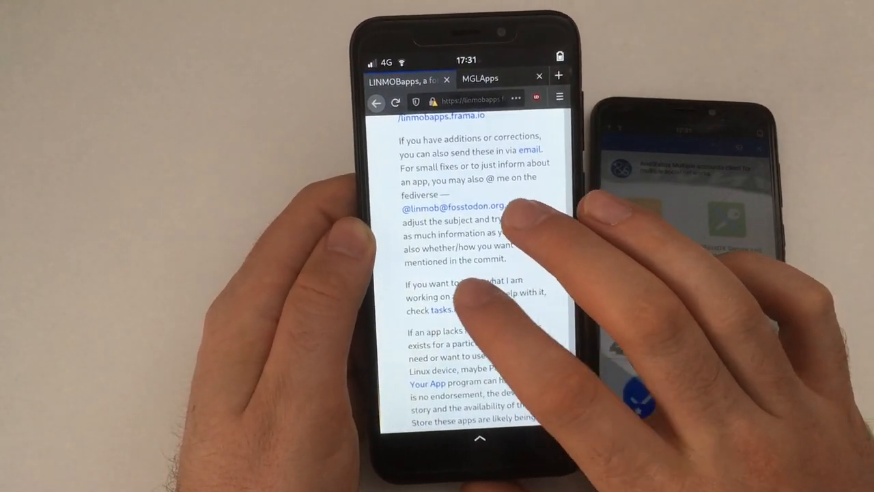
left_click(440, 308)
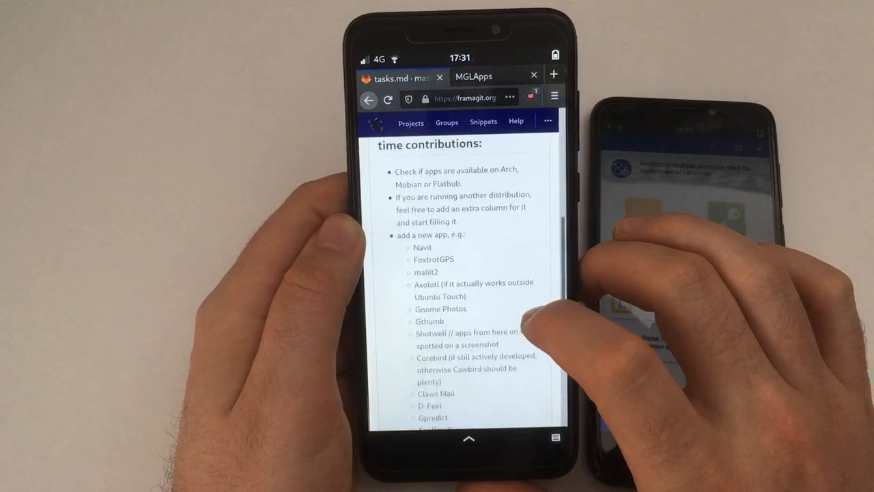
Step: Scroll tasks.md from Easy tasks past app suggestions to the Content and Design tasks lists
scroll("down", 3)
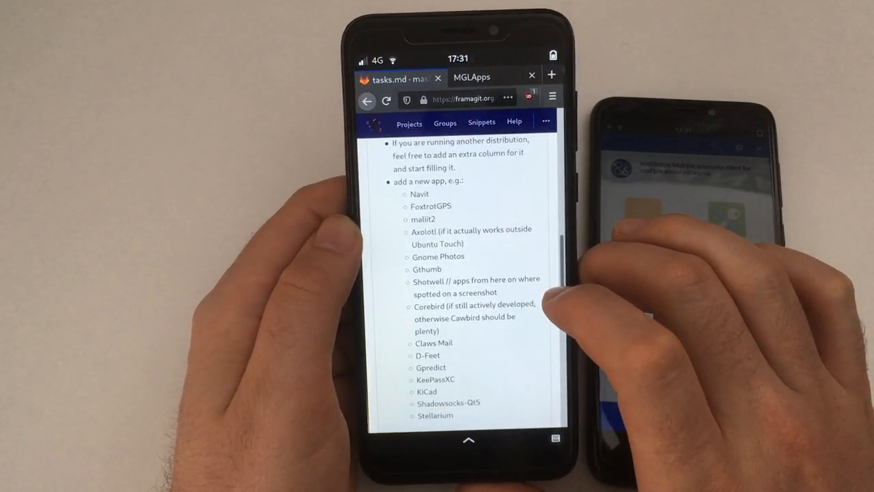
scroll("down", 3)
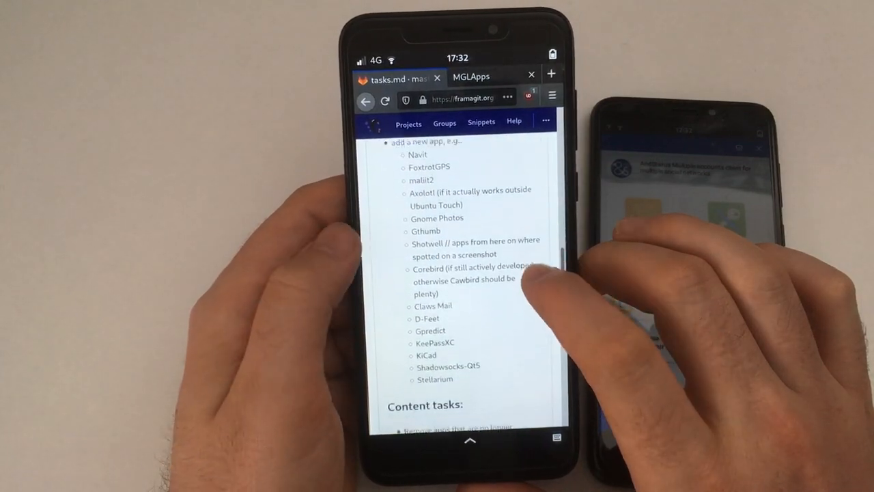
scroll("down", 3)
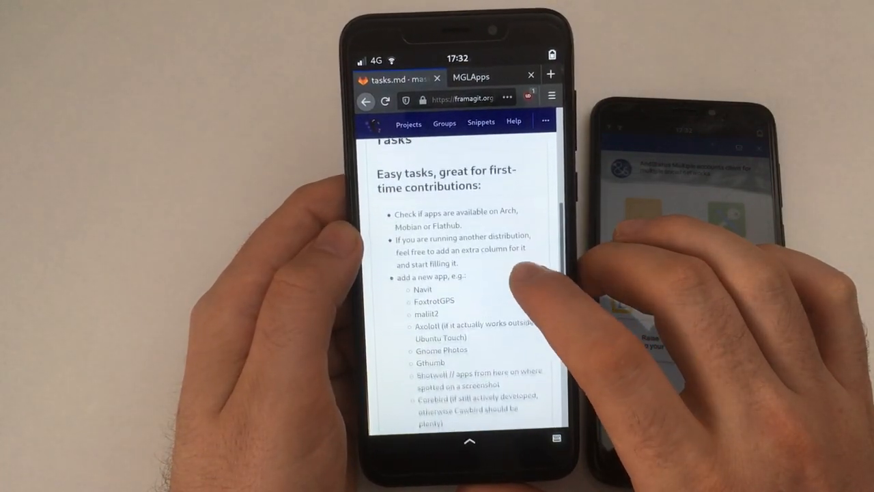
scroll("down", 3)
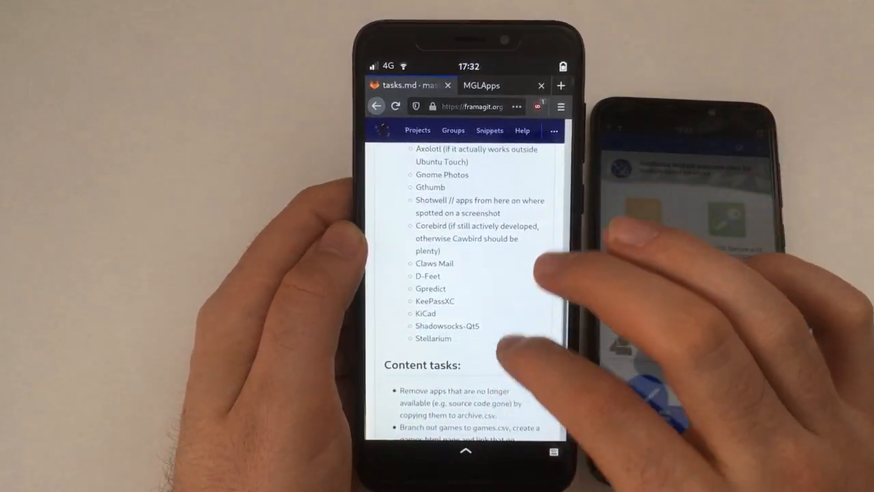
scroll("down", 3)
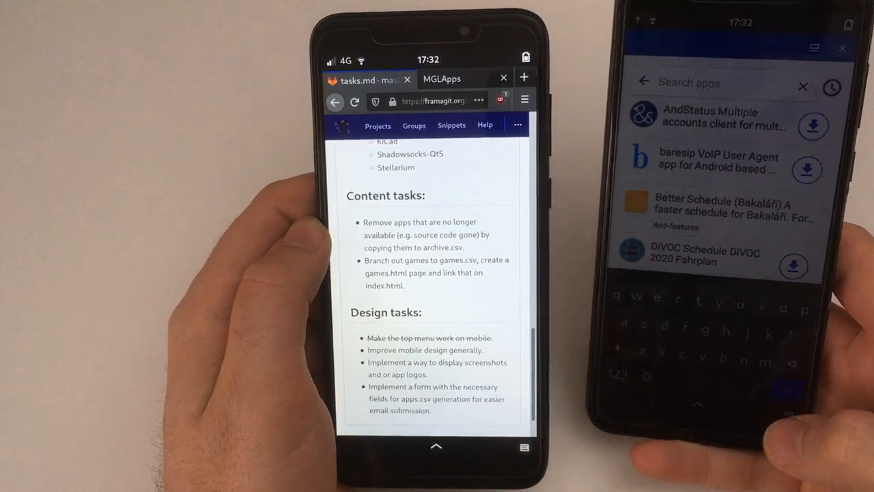
Step: Search Anbox's F-Droid catalogue for 'hpig' via Squeekboard, which returns no matching applications
type("h")
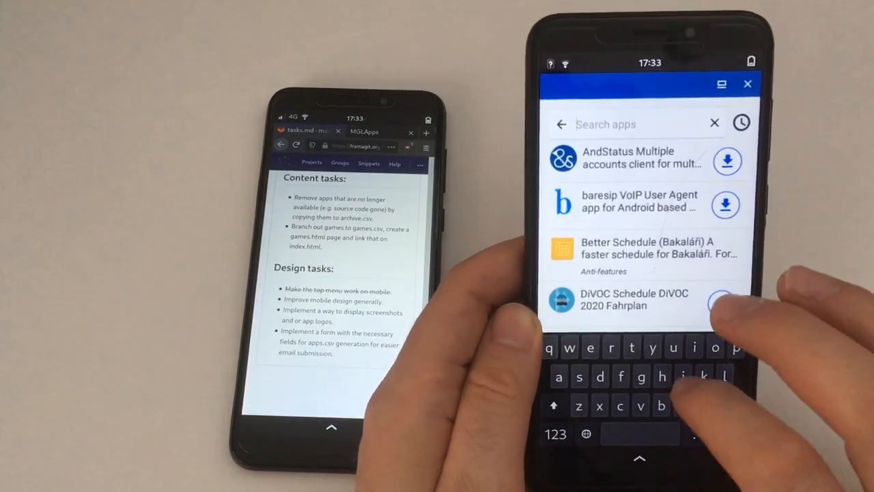
type("h")
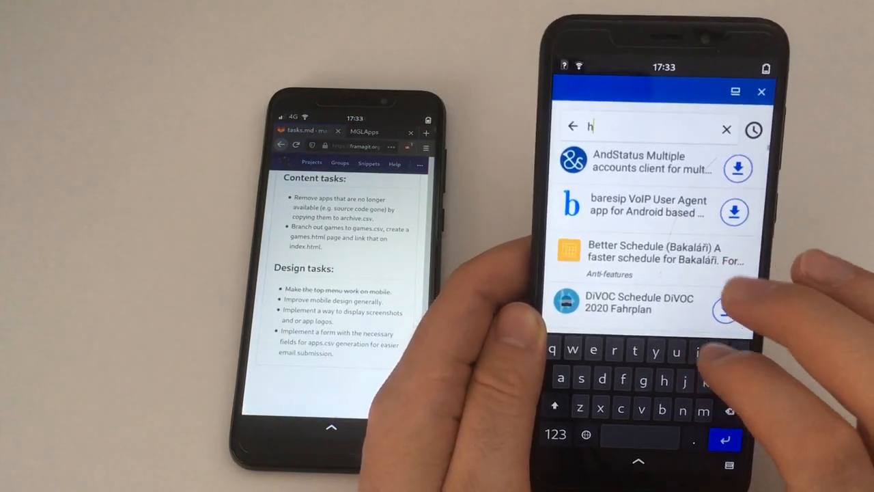
type("p")
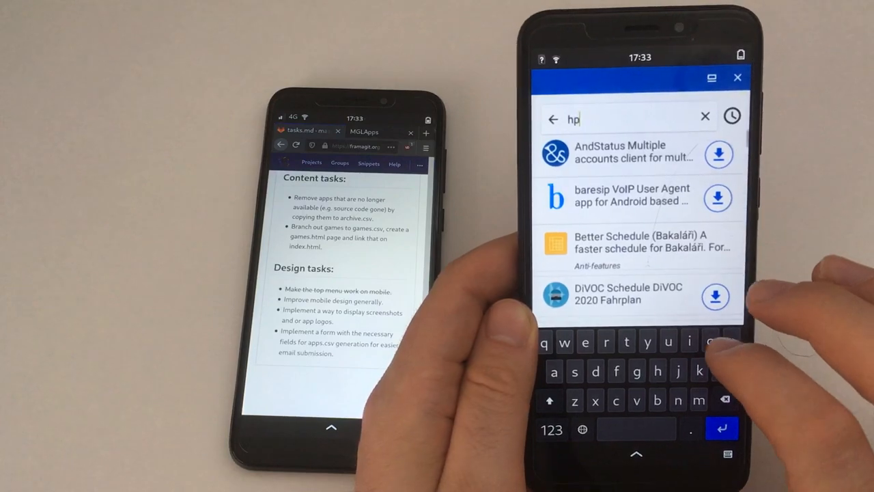
type("ig")
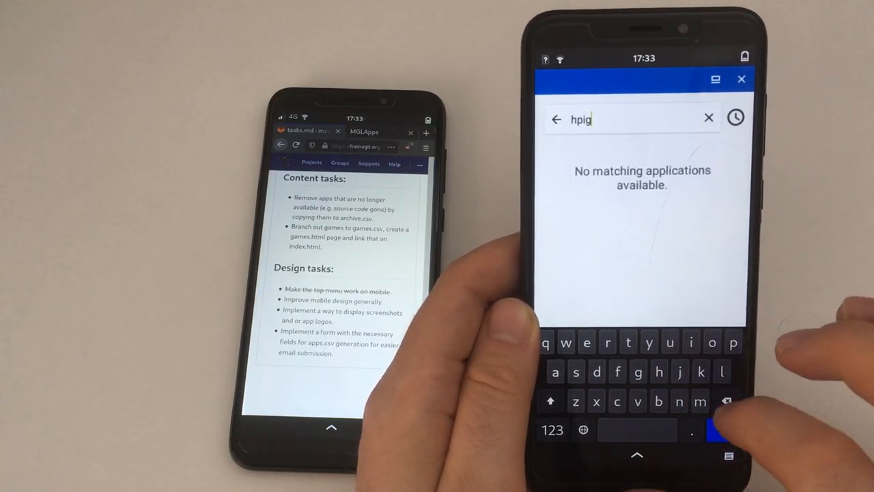
left_click(707, 118)
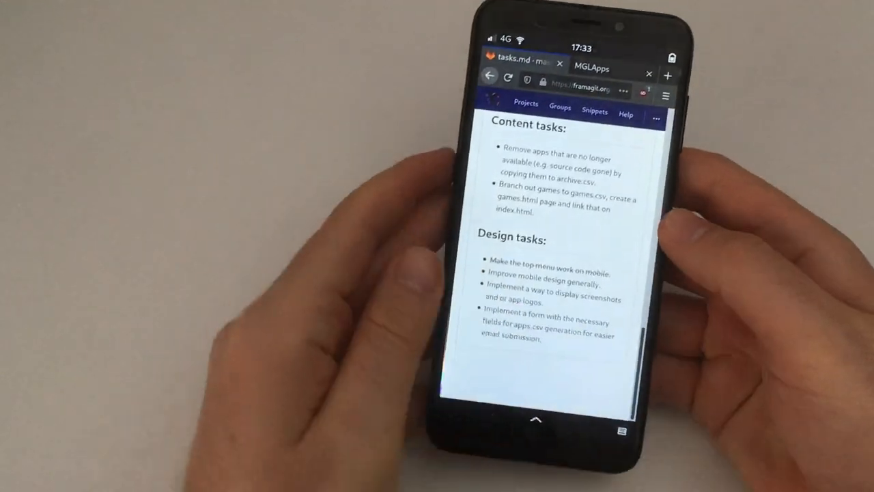
Step: Scroll tasks.md back to the Easy tasks 'add a new app, e.g.' list of suggested apps
scroll("down", 3)
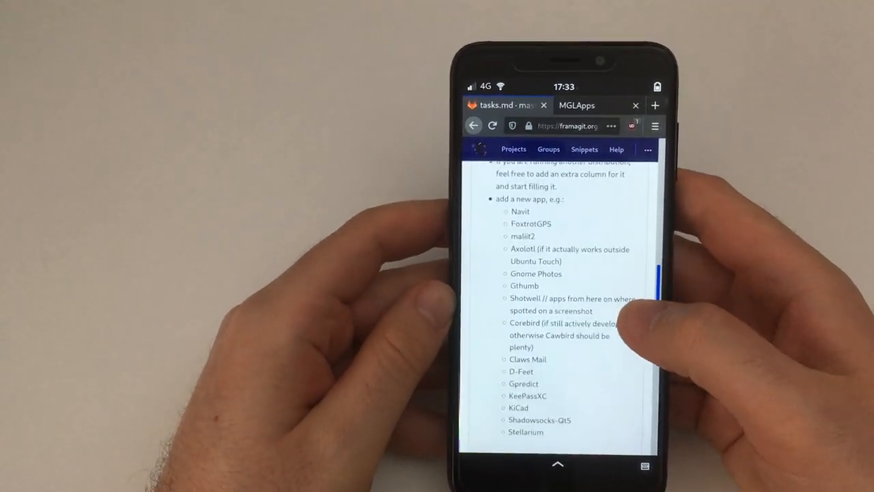
scroll("up", 3)
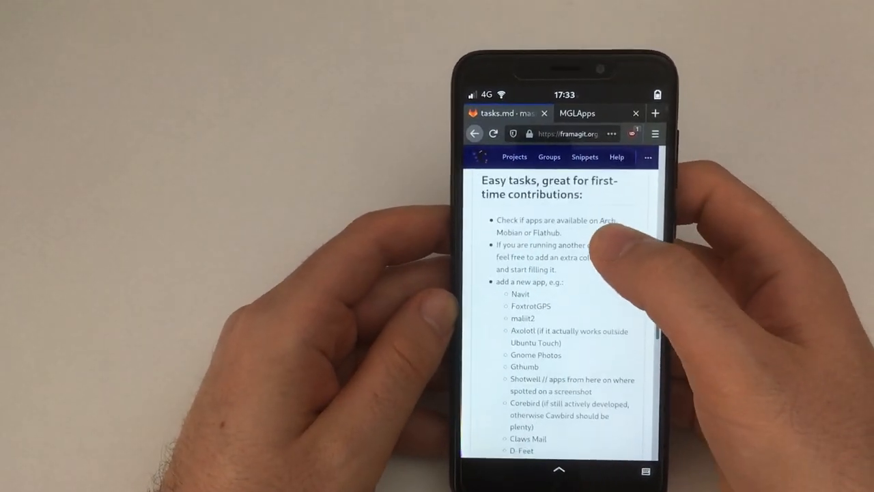
scroll("down", 3)
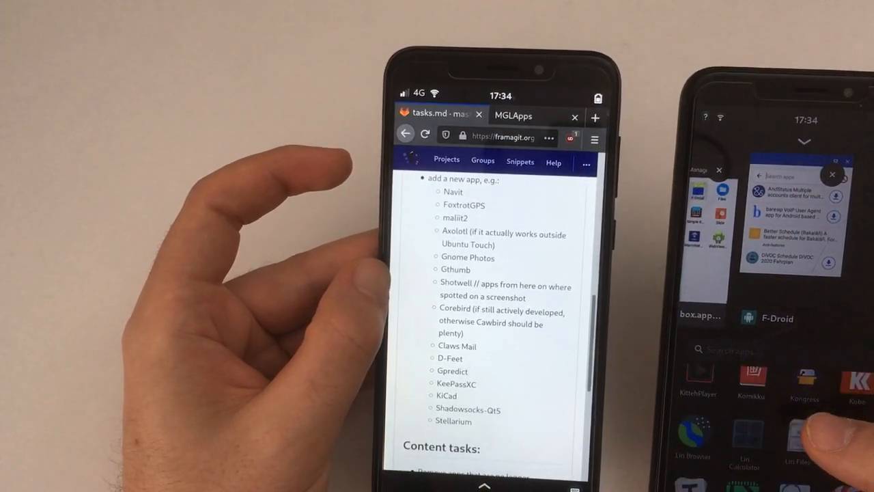
scroll("down", 3)
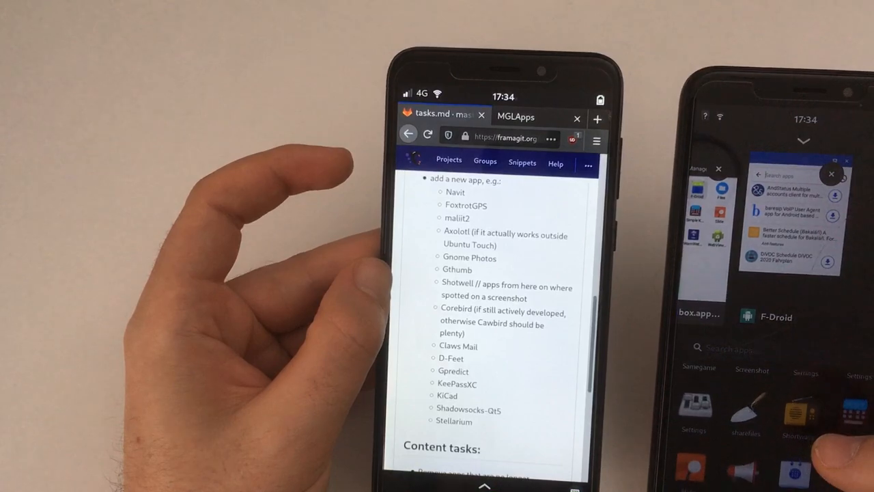